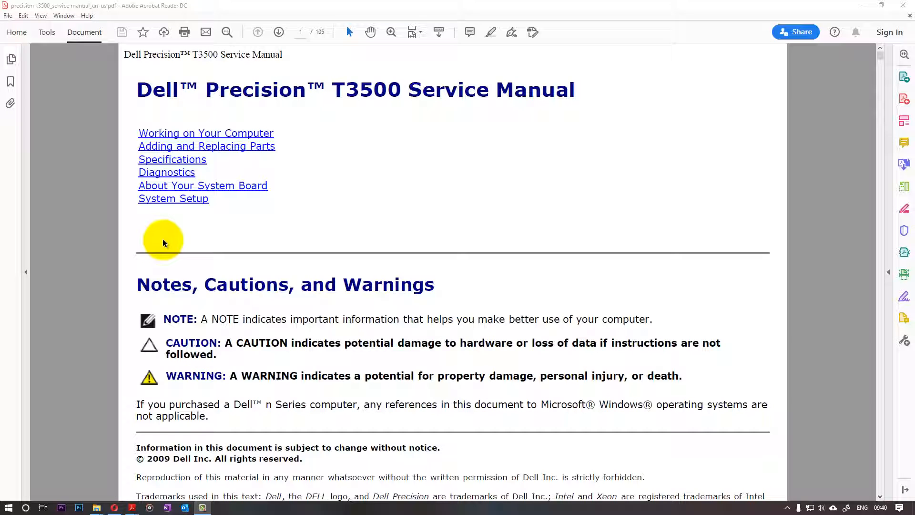
mouse_move(290, 248)
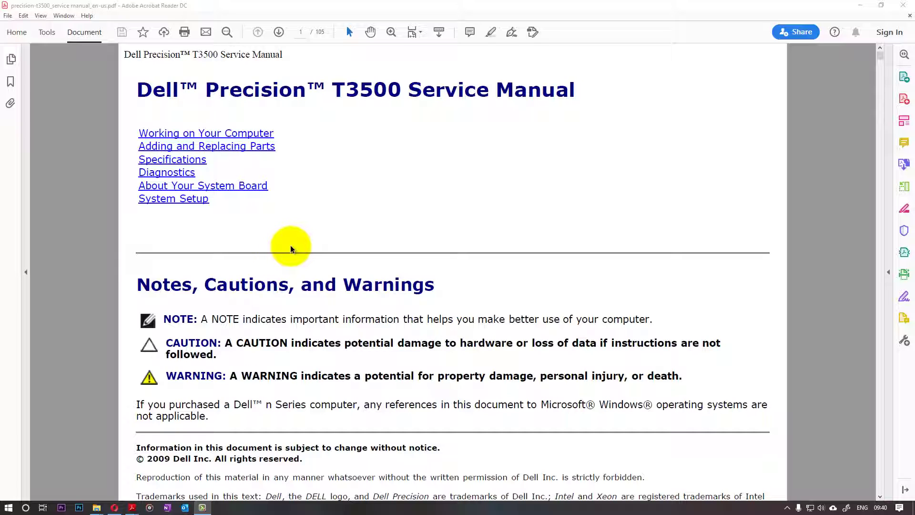
Scroll the Dell service manual down from the title page to the Diagnostics section on page 10.
scroll(down, 3)
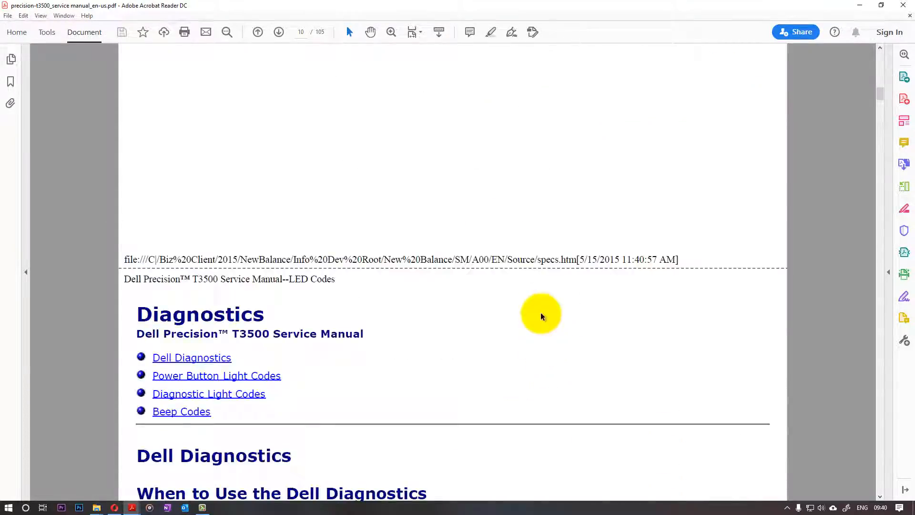
Scroll the manual on to the Beep Codes table on page 13.
click(182, 412)
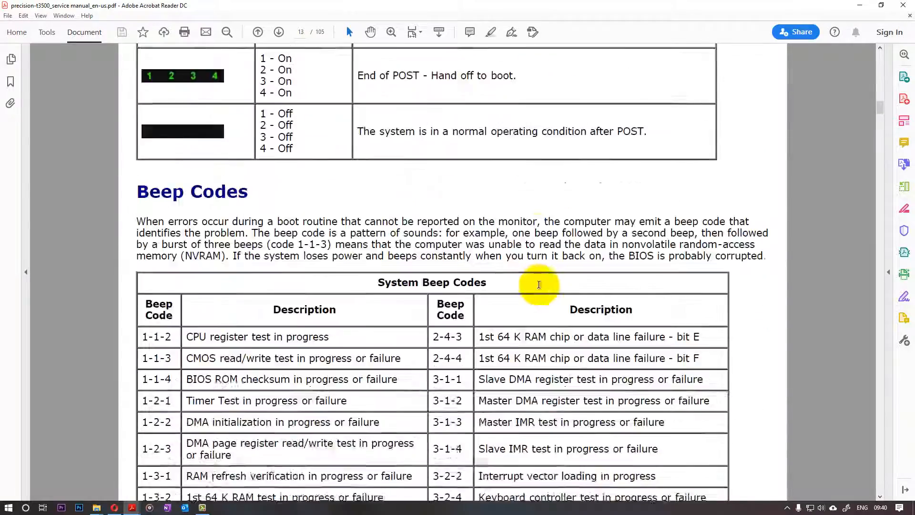
scroll(up, 3)
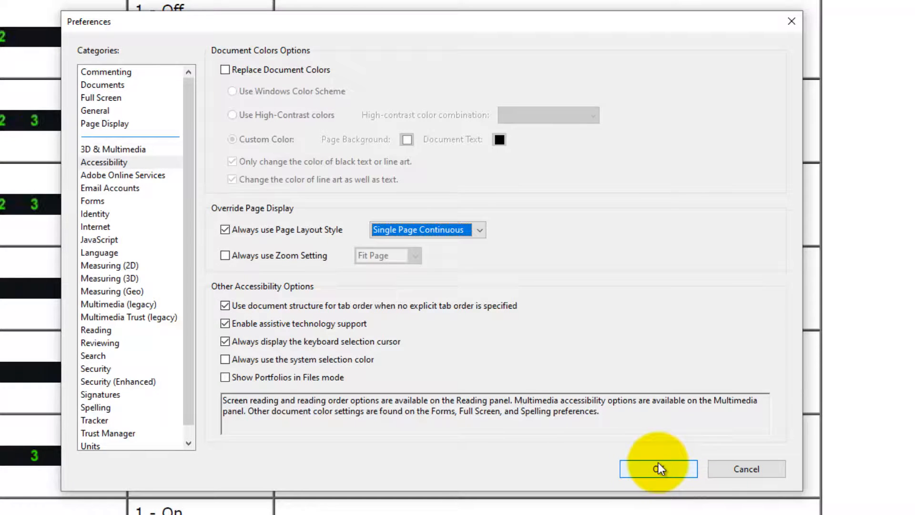
Confirm the accessibility preference that always forces Single Page Continuous layout.
click(656, 468)
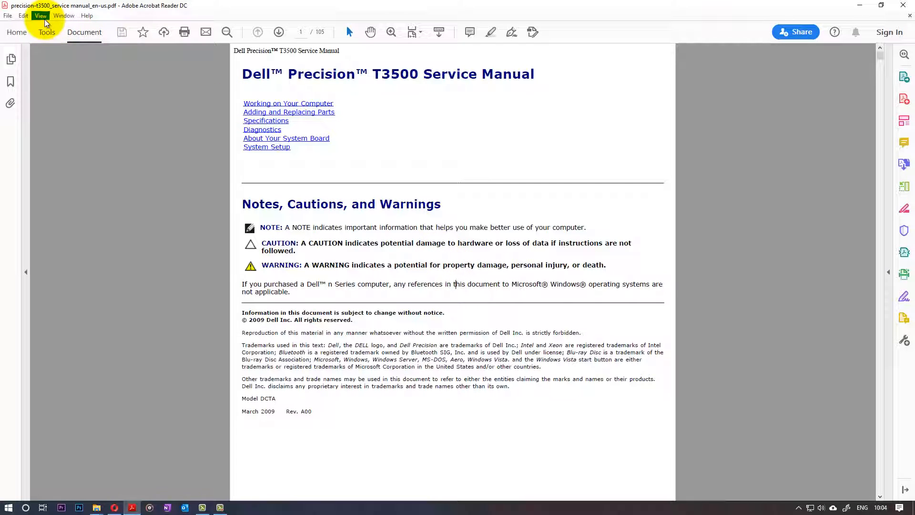
Set the page display to Single Page View with Enable Scrolling turned on.
click(40, 16)
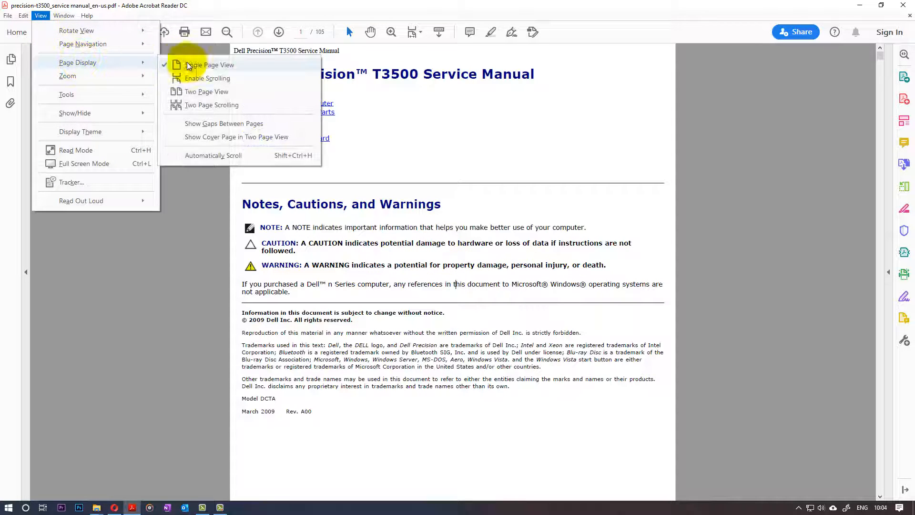
click(210, 65)
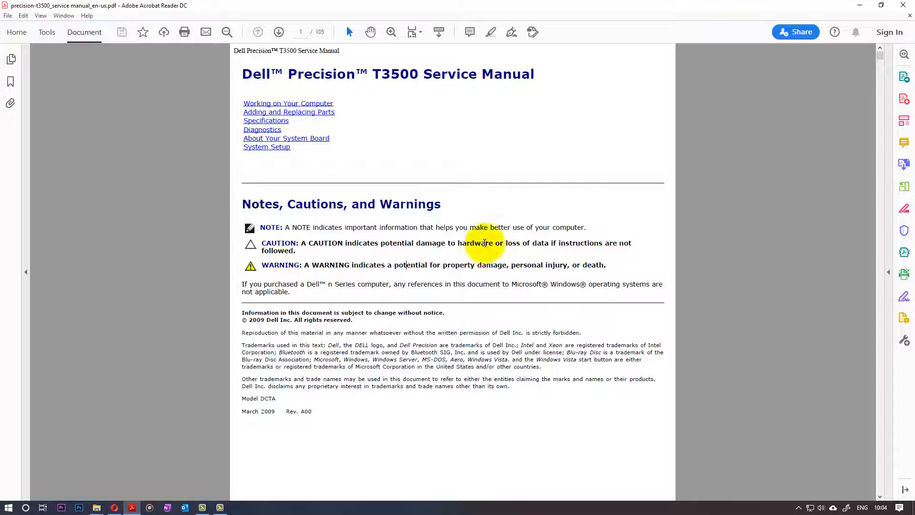
click(40, 15)
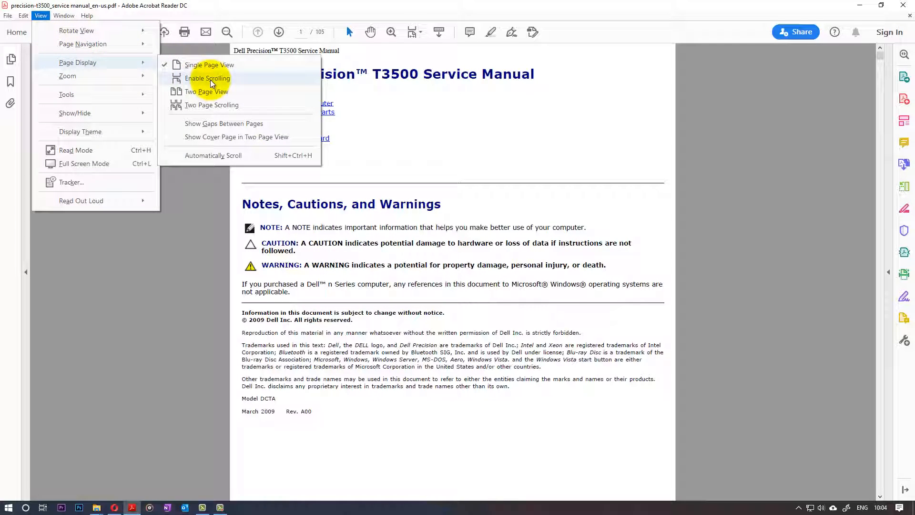
click(205, 78)
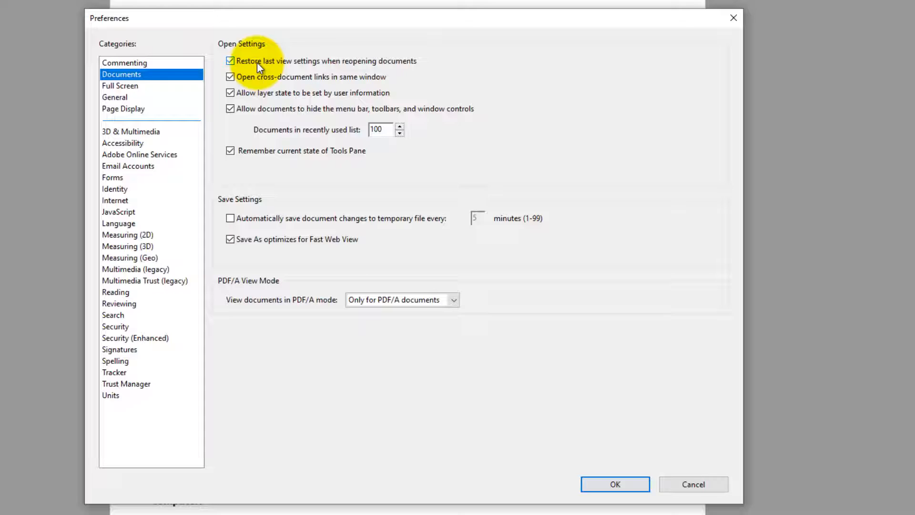
mouse_move(316, 71)
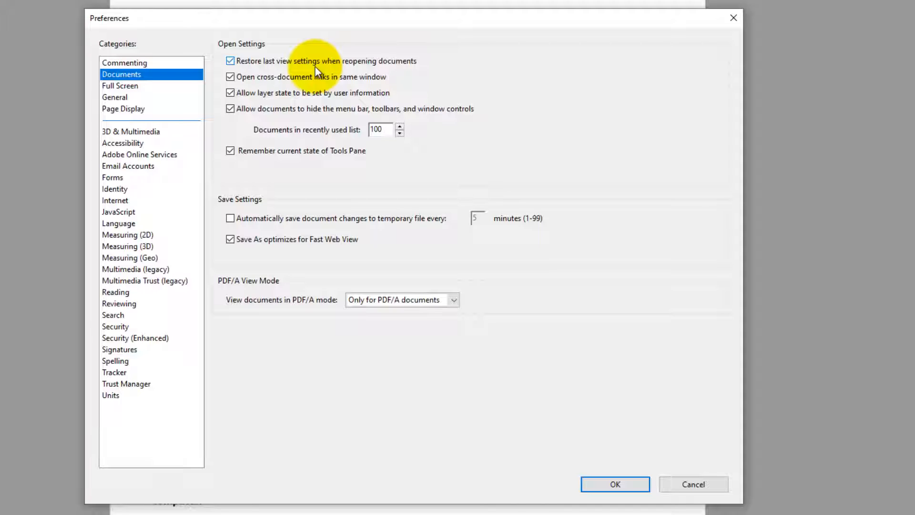
Disable 'Restore last view settings when reopening documents' in the Documents preferences.
click(616, 485)
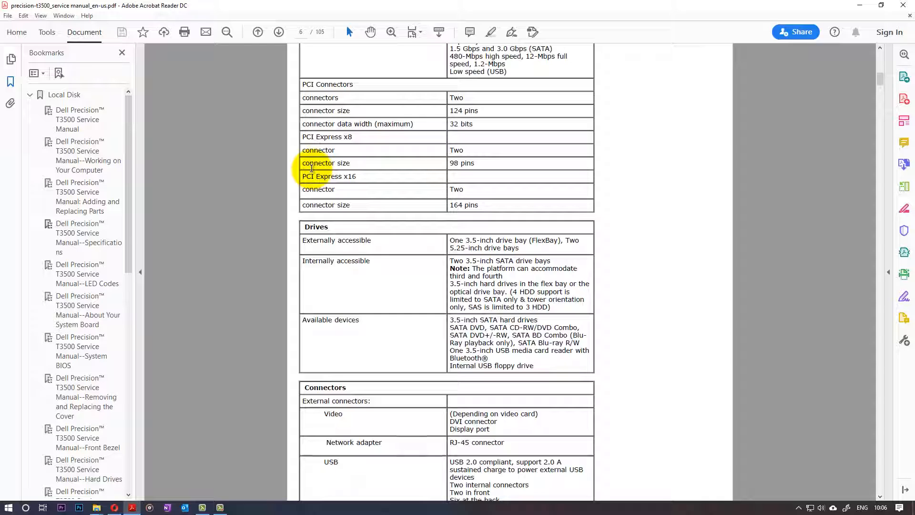